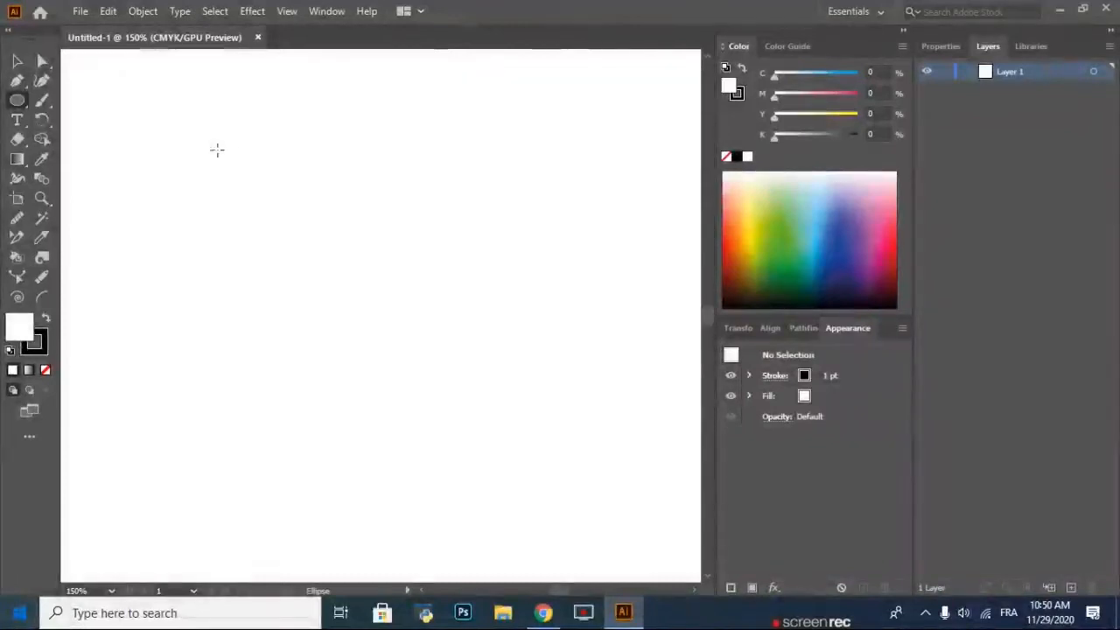
Draw a large circle and slice it with two curved Knife cuts into three bands
{"action": "left_click_drag", "start_coordinate": [217, 150], "coordinate": [413, 418]}
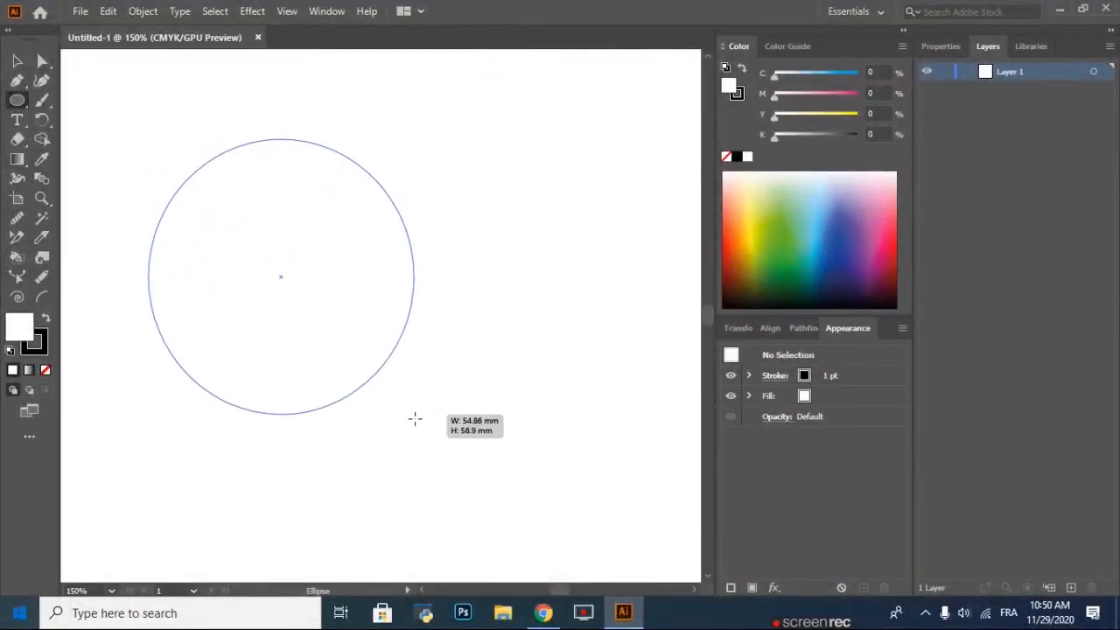
{"action": "left_click_drag", "start_coordinate": [414, 420], "coordinate": [445, 462]}
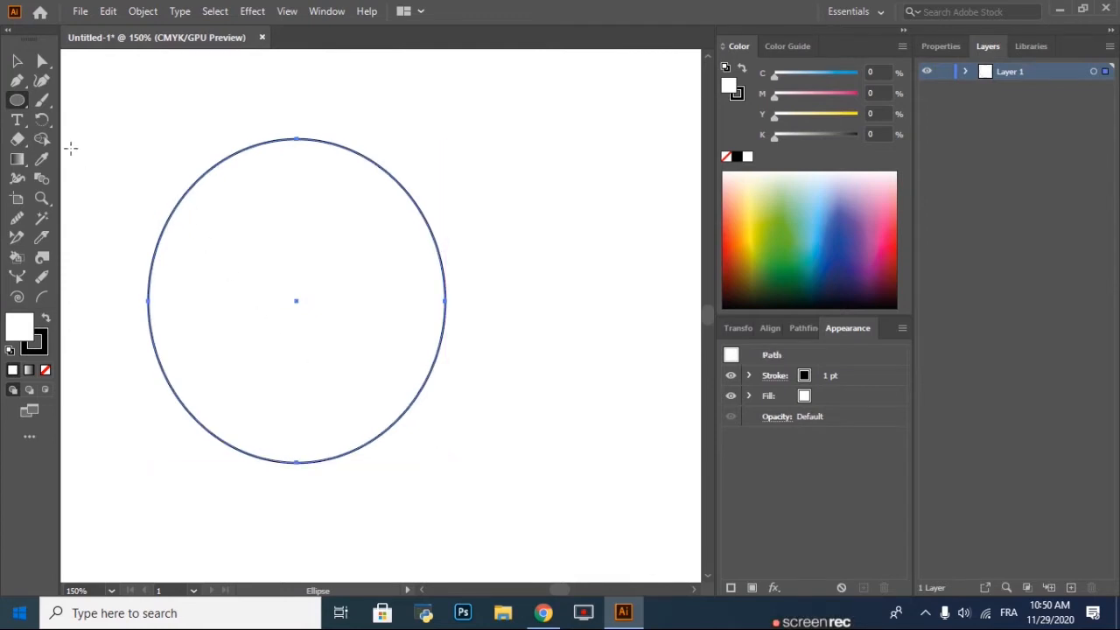
{"action": "mouse_move", "coordinate": [42, 238]}
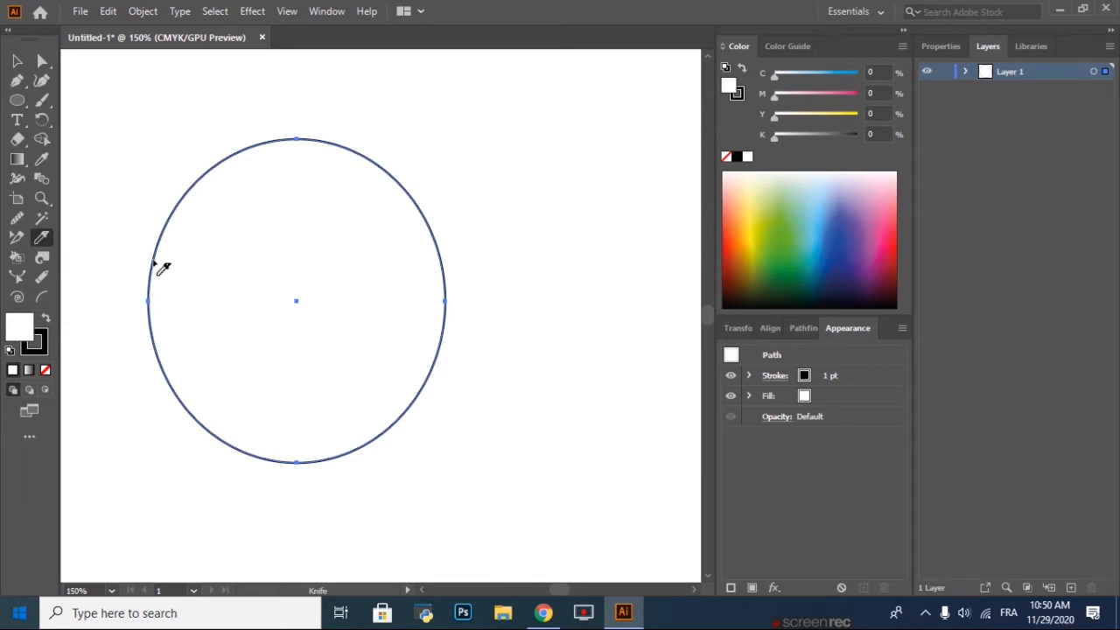
{"action": "left_click_drag", "start_coordinate": [154, 248], "coordinate": [437, 245]}
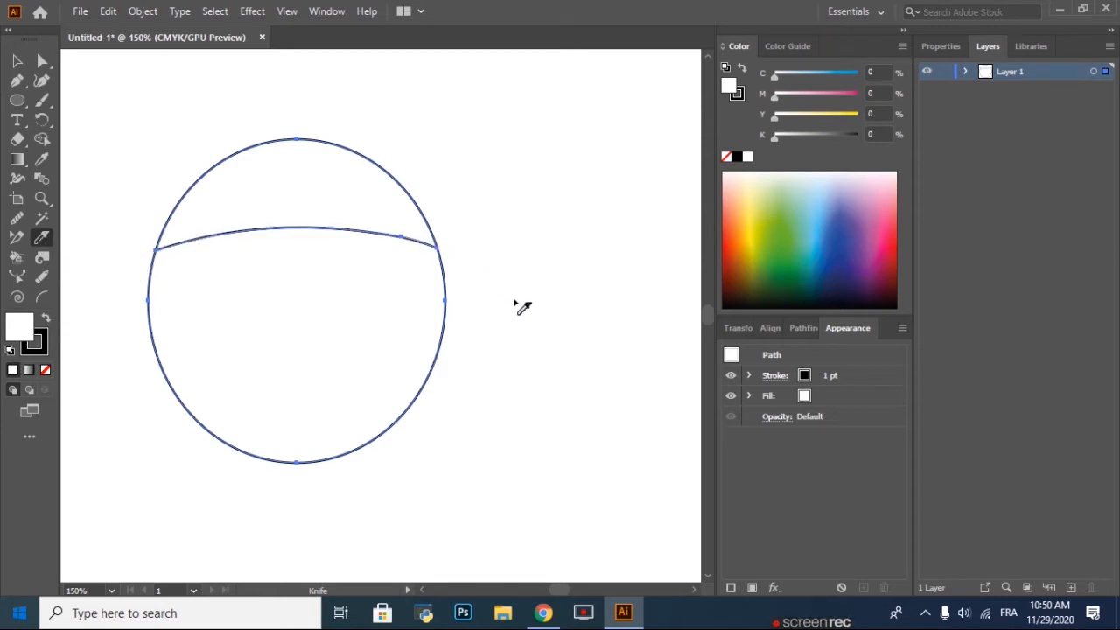
{"action": "left_click_drag", "start_coordinate": [143, 346], "coordinate": [507, 336]}
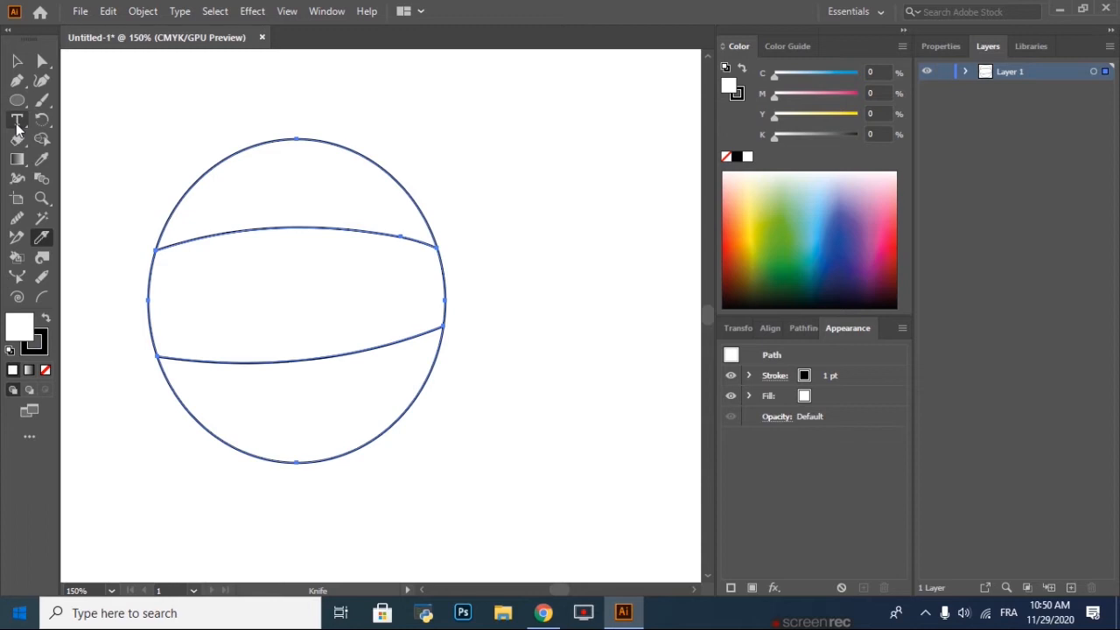
Type the word LEARN beside the sliced circle and enlarge it in Properties
{"action": "left_click", "coordinate": [17, 119]}
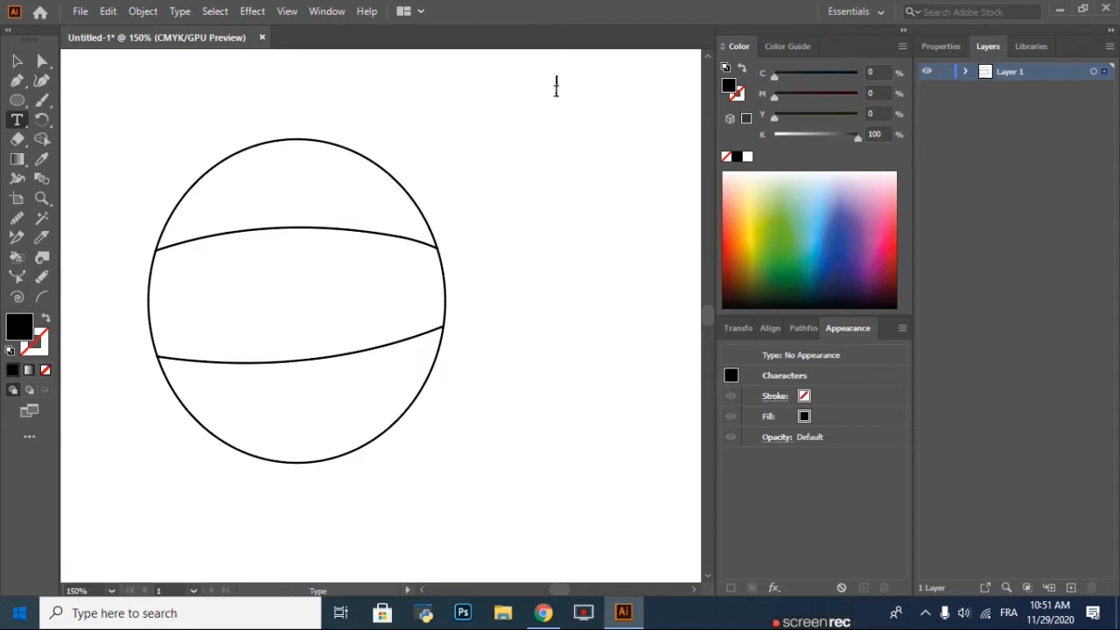
{"action": "type", "text": "LEA"}
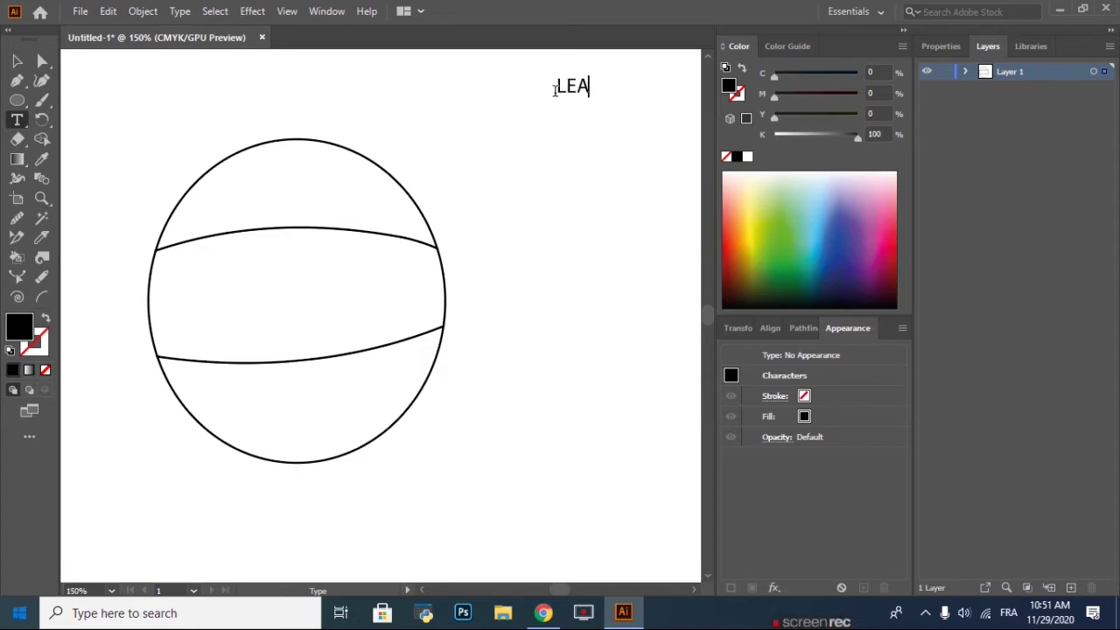
{"action": "type", "text": "RN"}
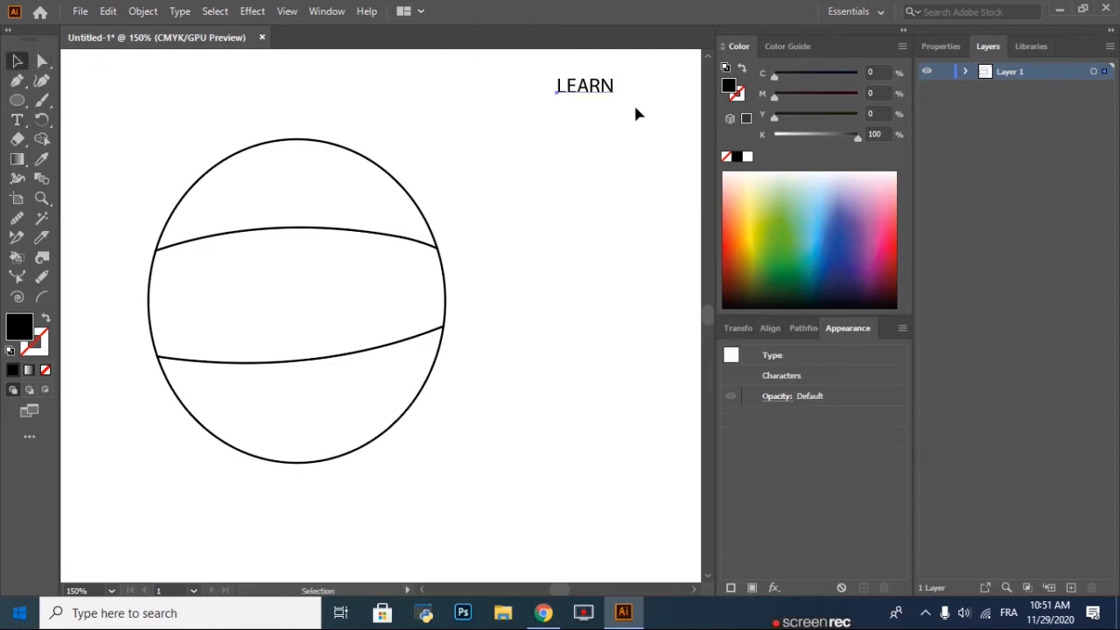
{"action": "left_click", "coordinate": [941, 46]}
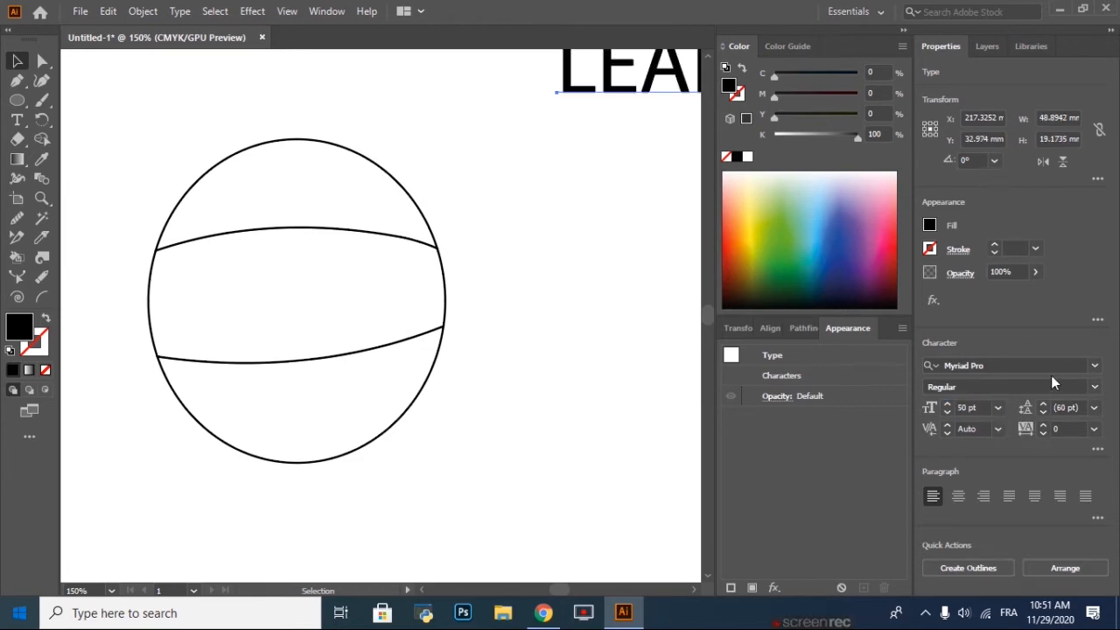
{"action": "mouse_move", "coordinate": [1095, 365]}
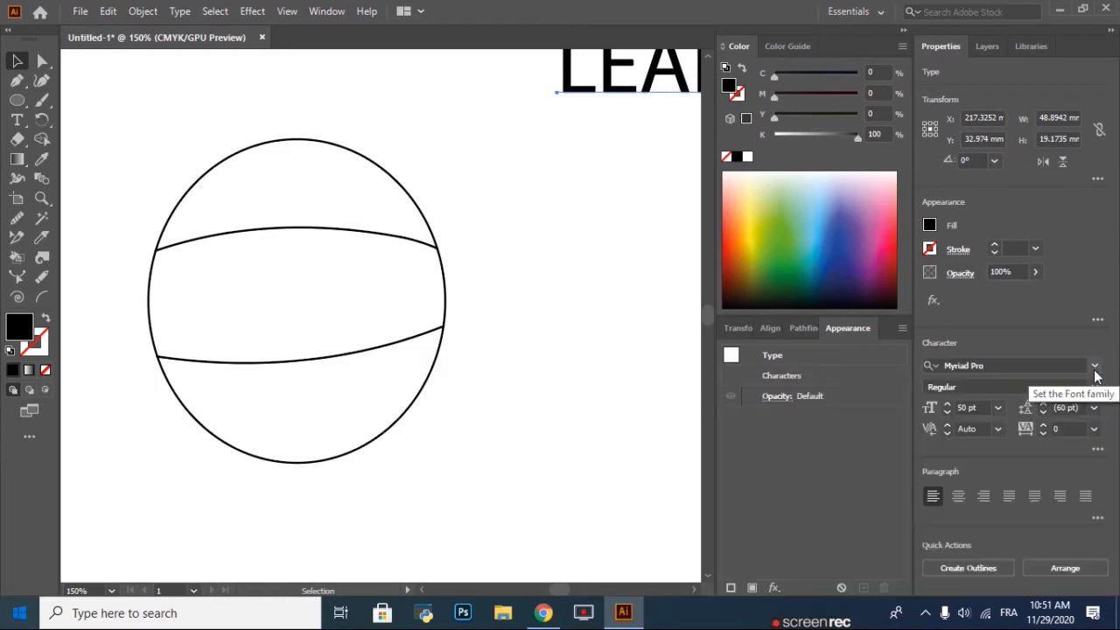
Apply the Athletic Regular font family to the LEARN text
{"action": "left_click", "coordinate": [1095, 365]}
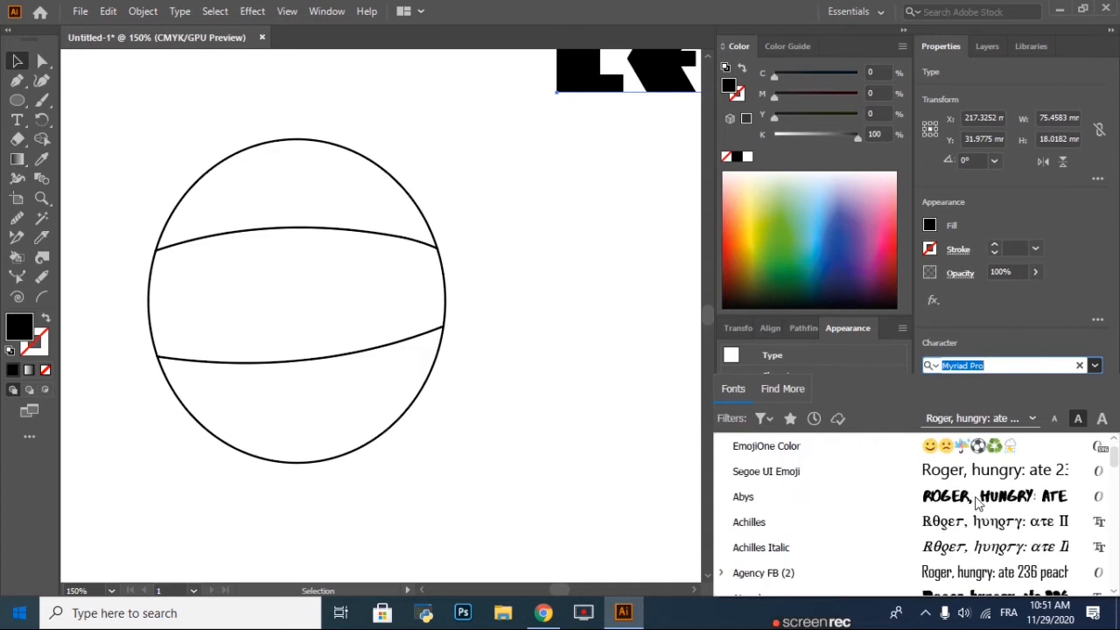
{"action": "scroll", "scroll_direction": "down", "scroll_amount": 3}
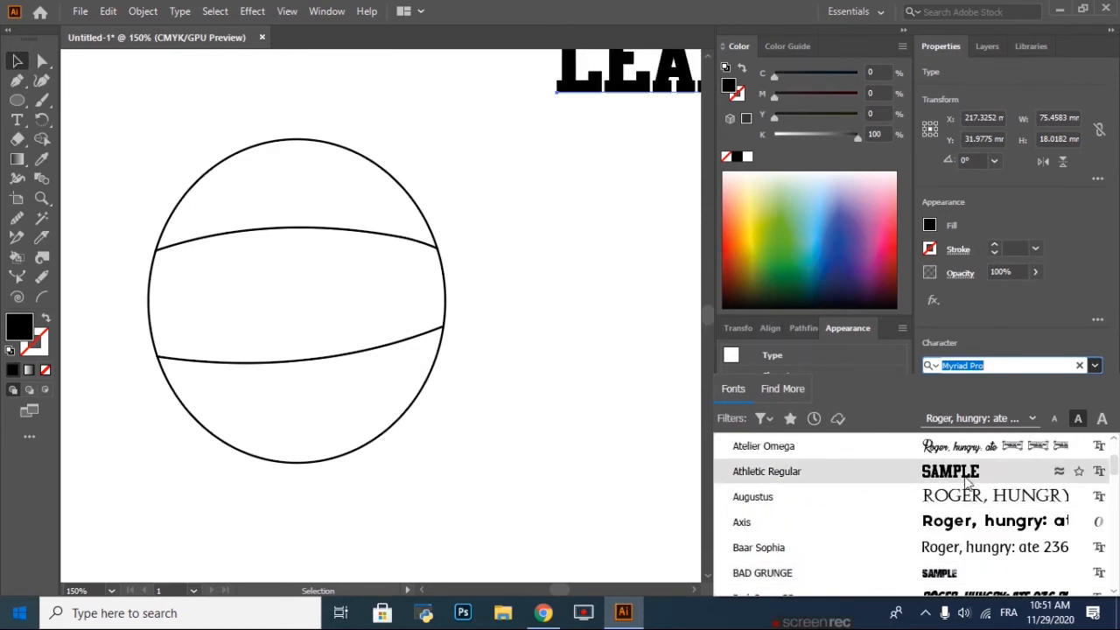
{"action": "left_click", "coordinate": [766, 471]}
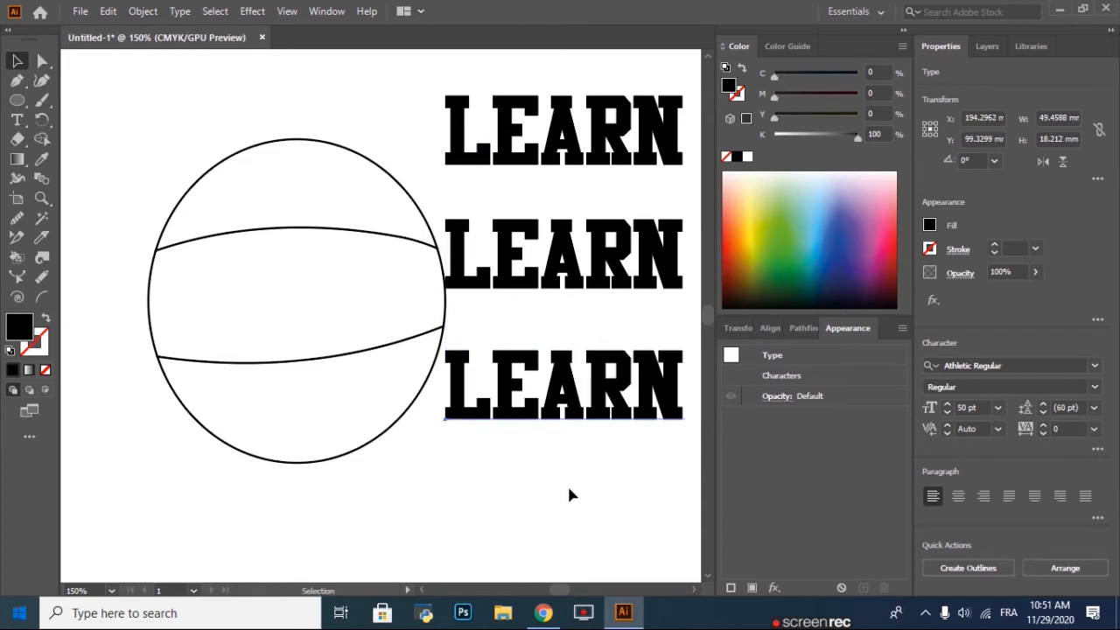
{"action": "left_click", "coordinate": [154, 84]}
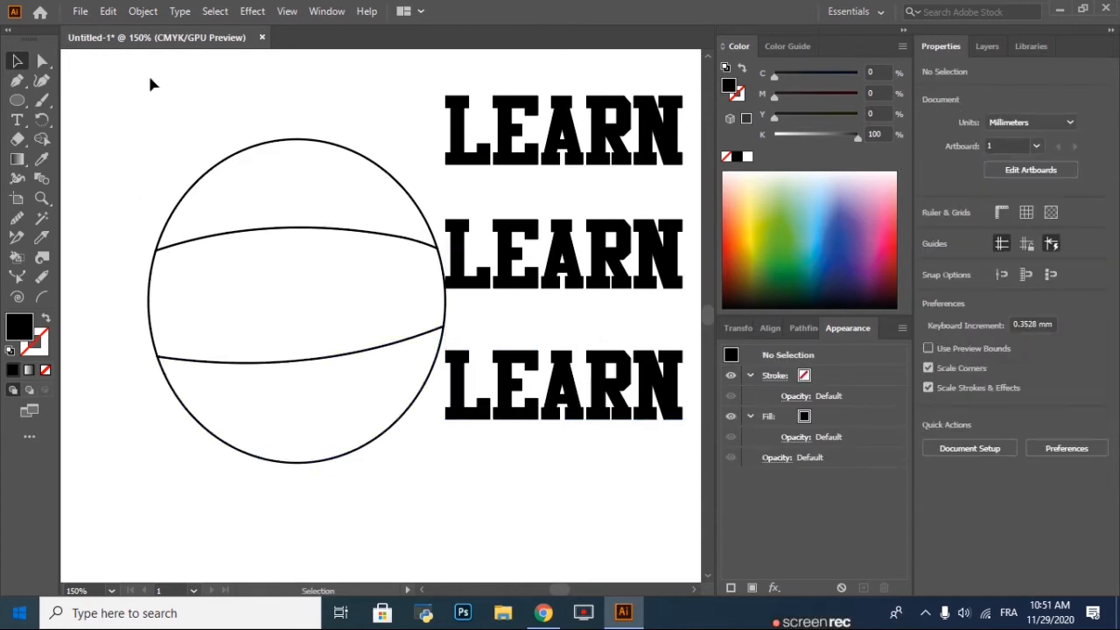
{"action": "left_click_drag", "start_coordinate": [154, 84], "coordinate": [441, 445]}
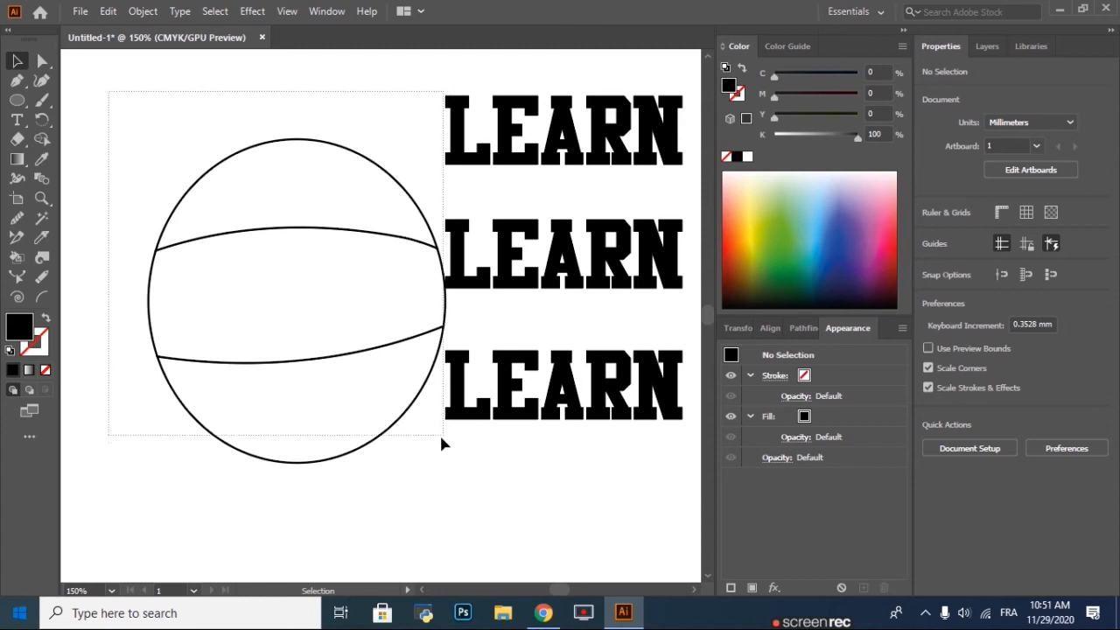
{"action": "left_click", "coordinate": [319, 295]}
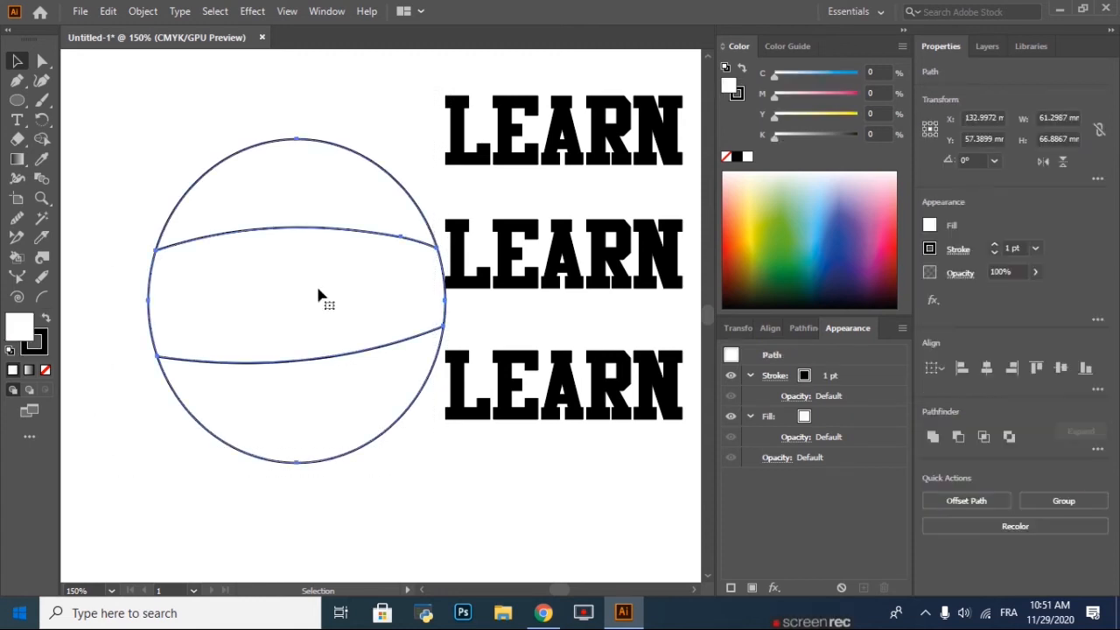
{"action": "right_click", "coordinate": [318, 295]}
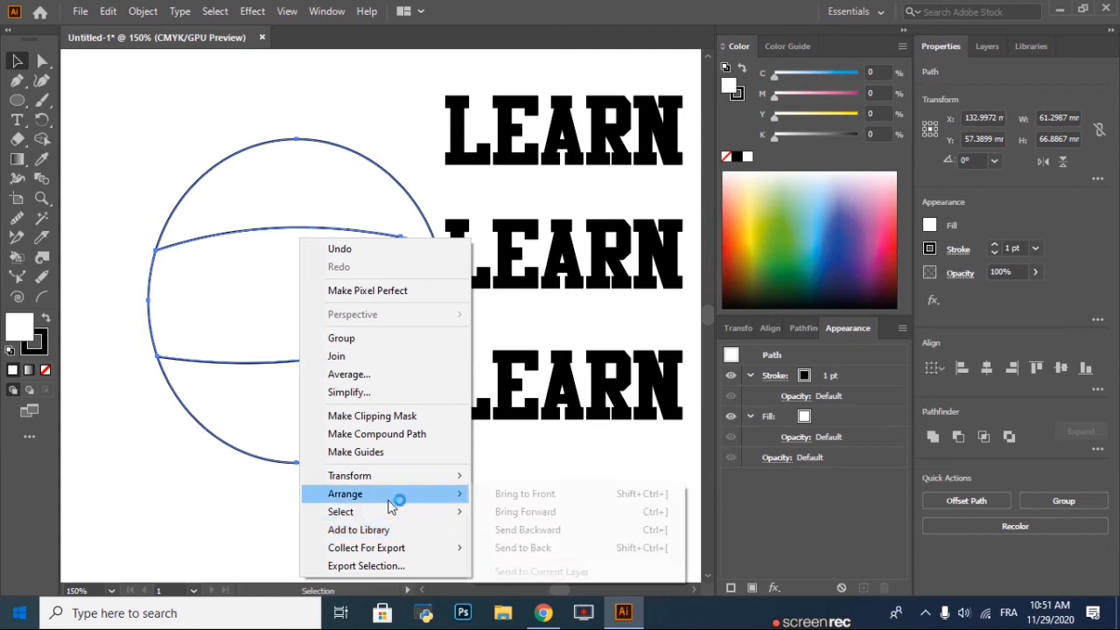
{"action": "mouse_move", "coordinate": [392, 500]}
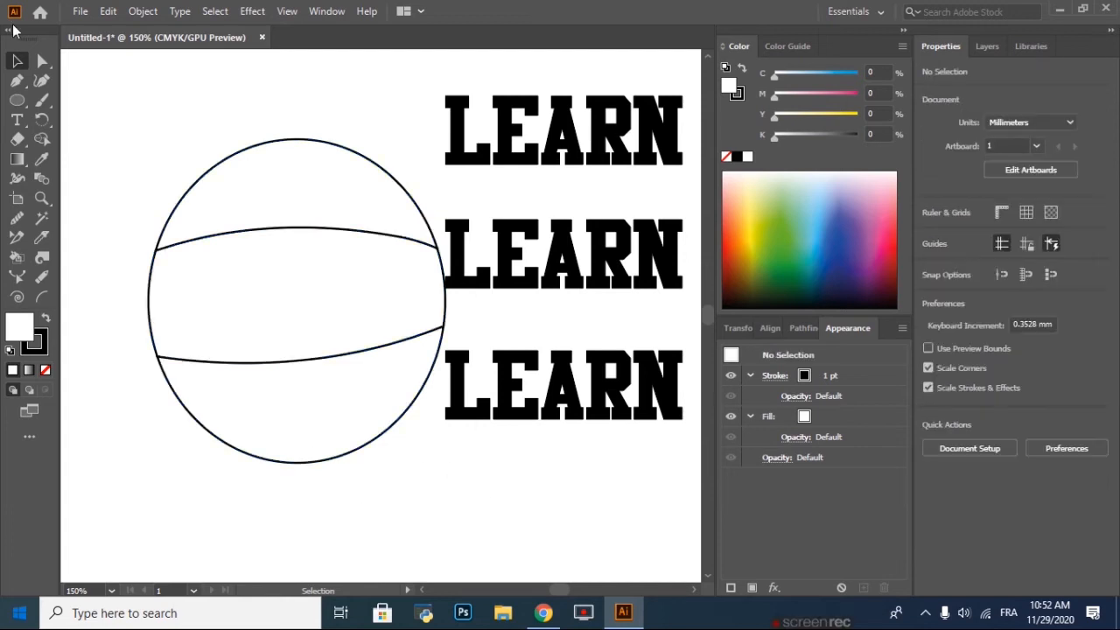
Envelope-warp the three LEARN lines into the circle bands to form a ball of text
{"action": "left_click", "coordinate": [42, 60]}
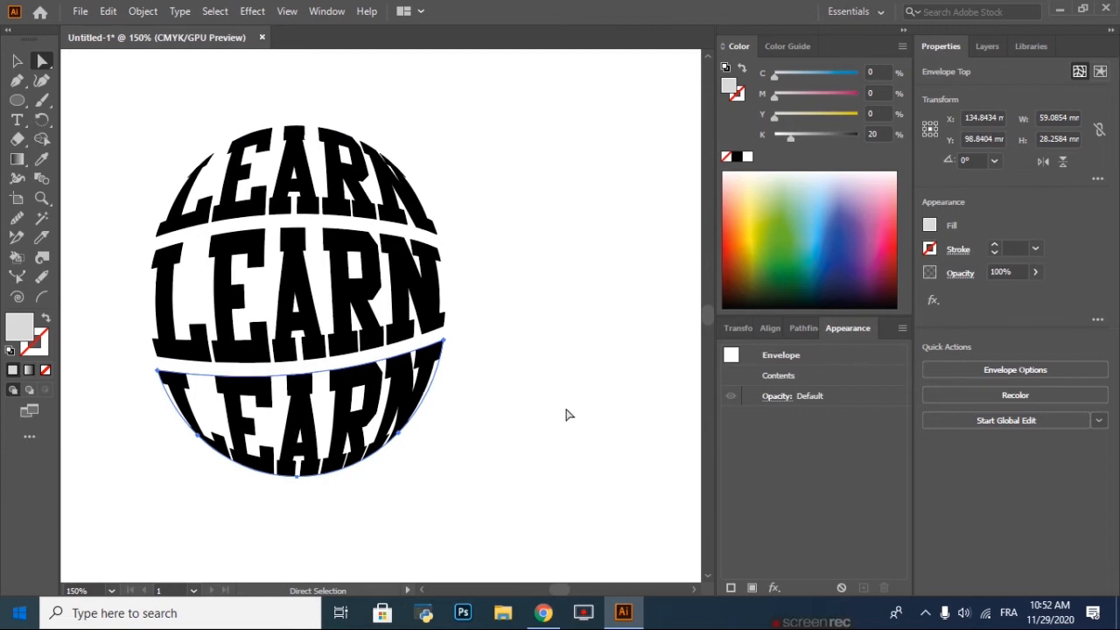
{"action": "left_click", "coordinate": [95, 100]}
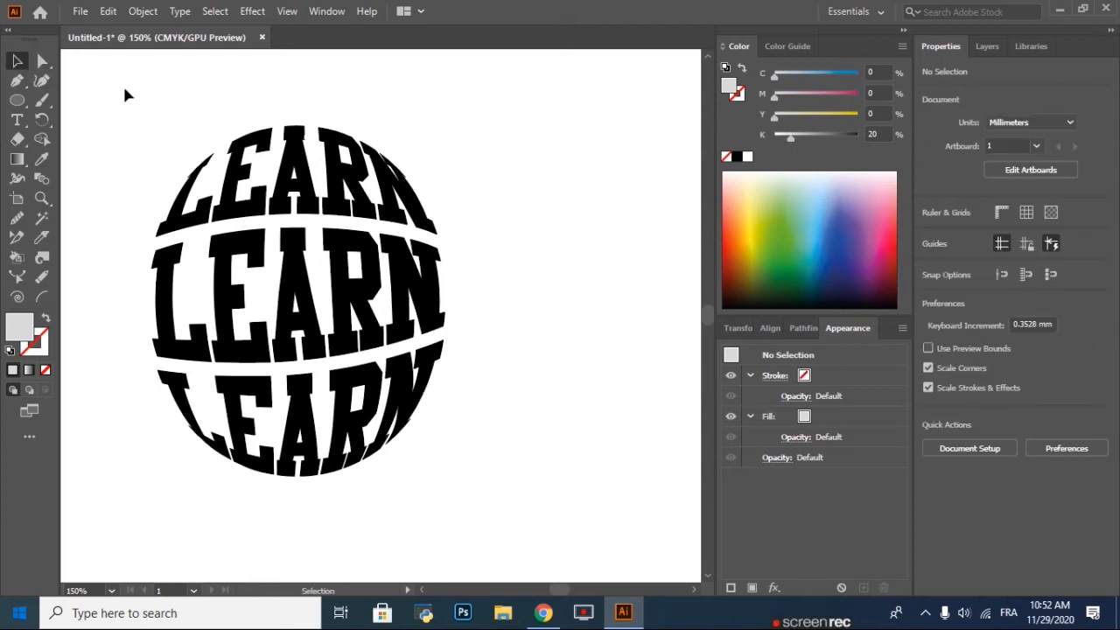
Expand the warped LEARN envelope into an ordinary group of letter shapes
{"action": "left_click", "coordinate": [298, 301]}
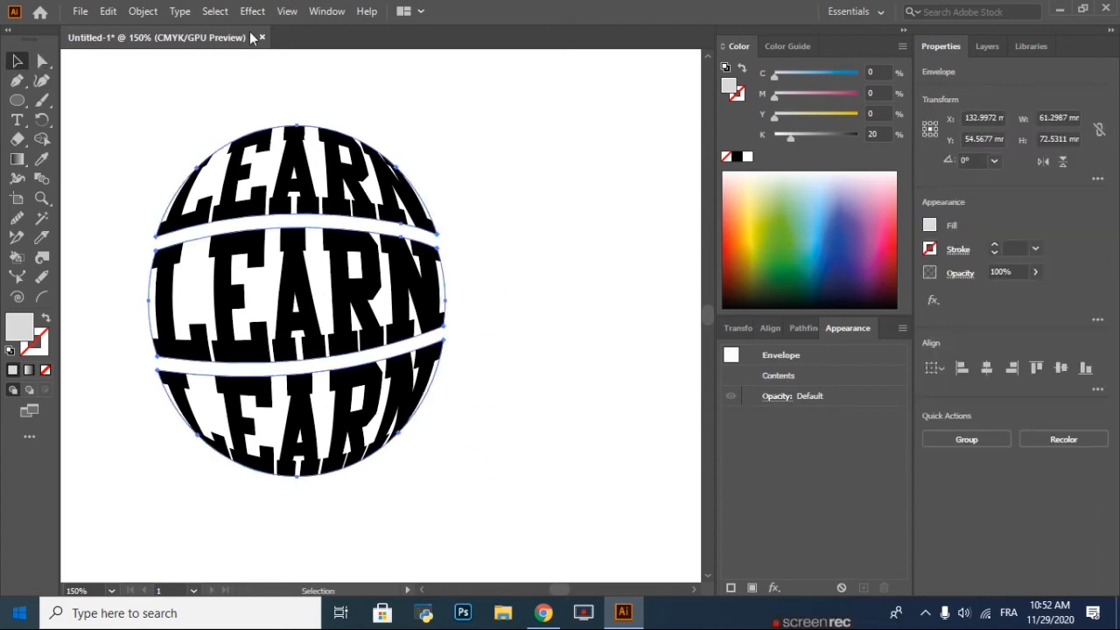
{"action": "left_click", "coordinate": [142, 11]}
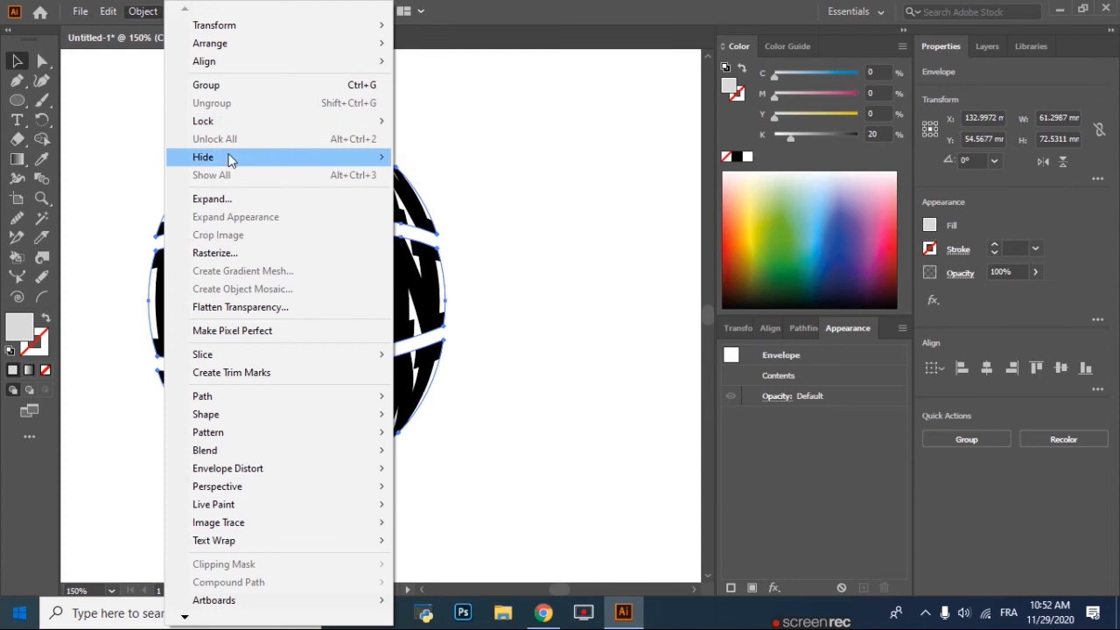
{"action": "left_click", "coordinate": [211, 200]}
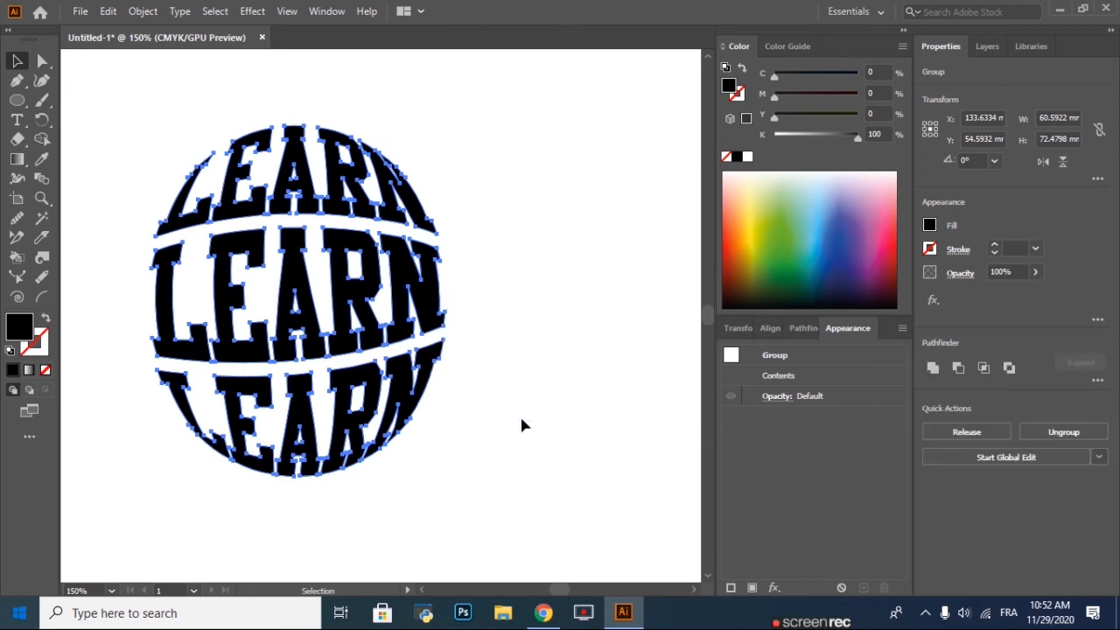
{"action": "mouse_move", "coordinate": [411, 105]}
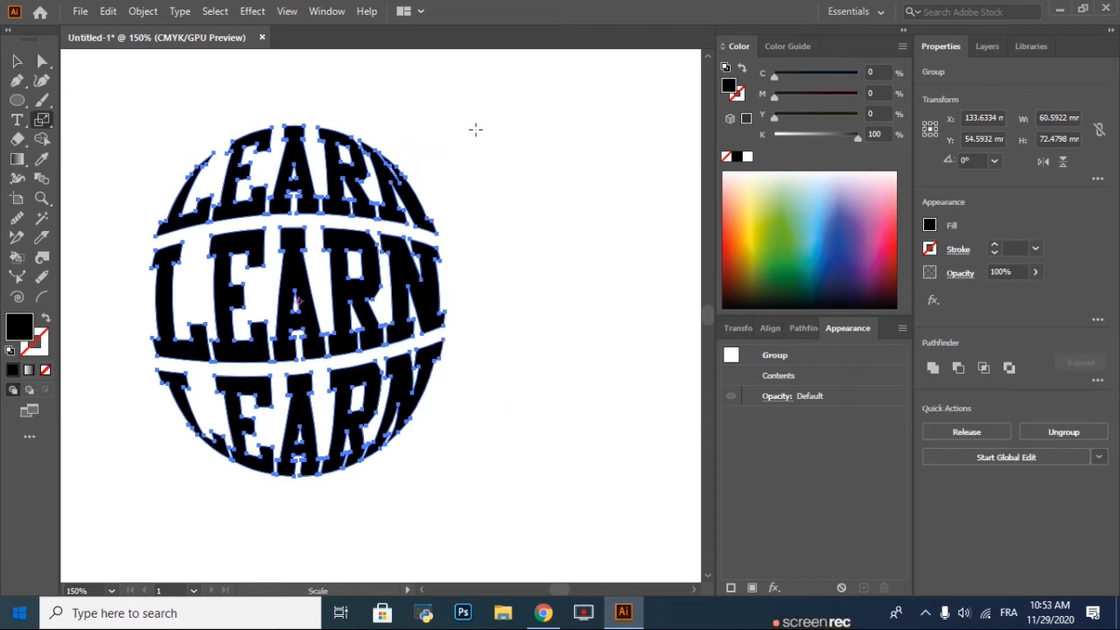
{"action": "mouse_move", "coordinate": [332, 129]}
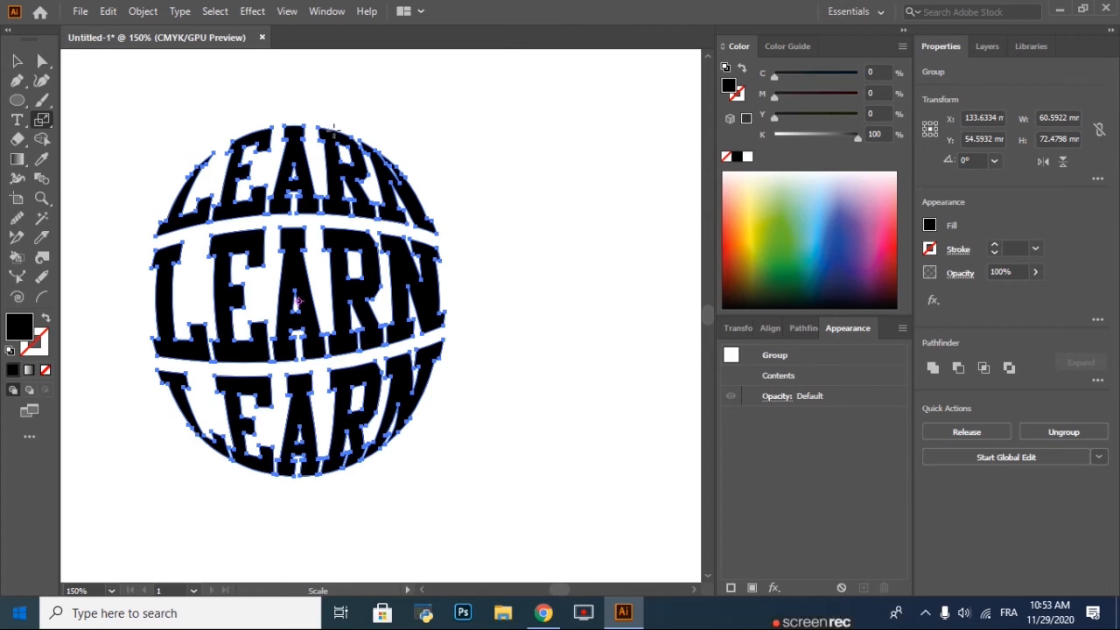
Scale a small copy into the sphere's centre, colour it red, then select both spheres
{"action": "left_click_drag", "start_coordinate": [294, 300], "coordinate": [297, 306]}
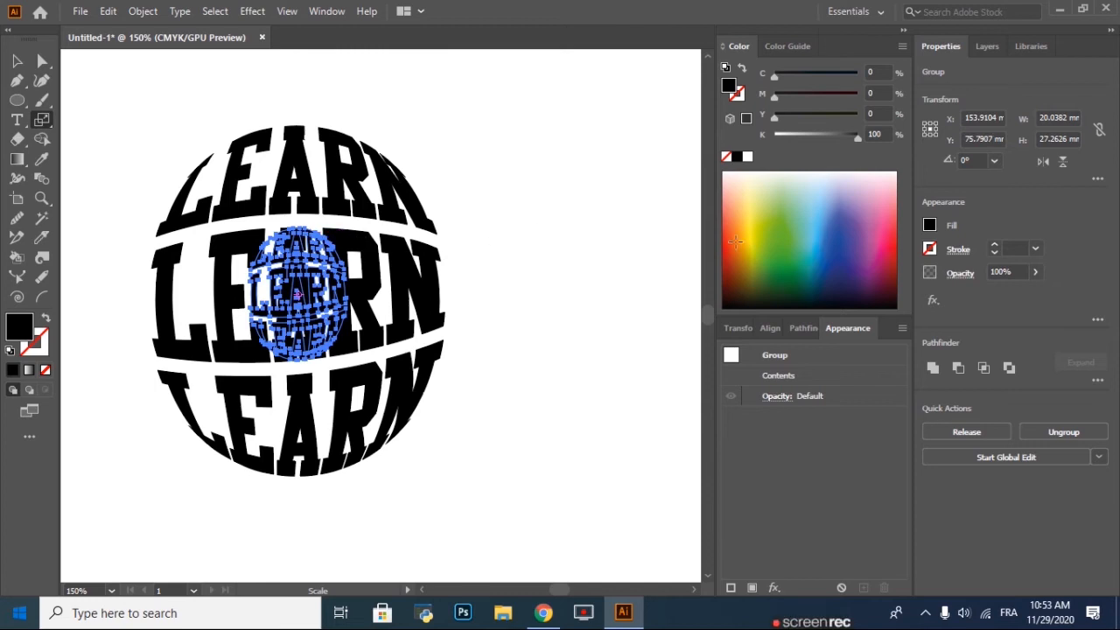
{"action": "mouse_move", "coordinate": [894, 261]}
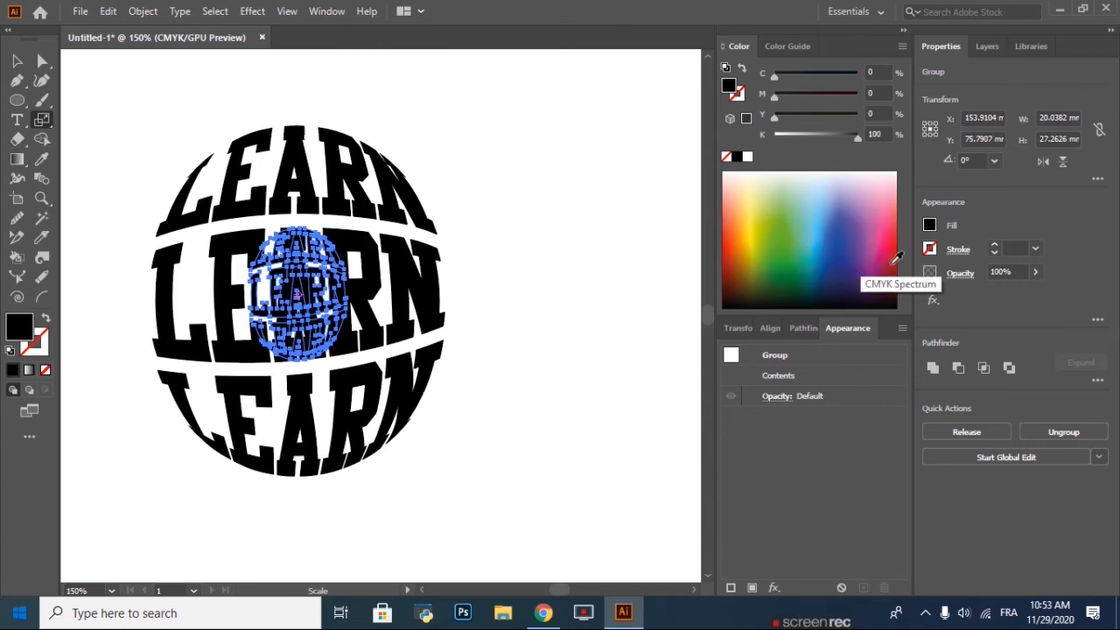
{"action": "left_click", "coordinate": [728, 221]}
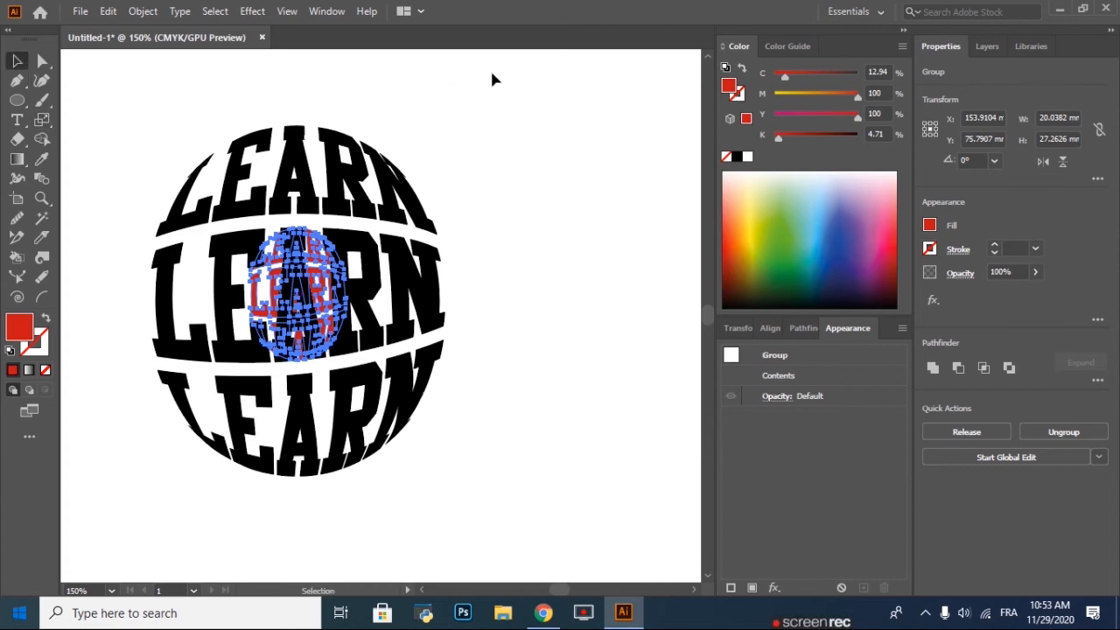
{"action": "left_click", "coordinate": [143, 112]}
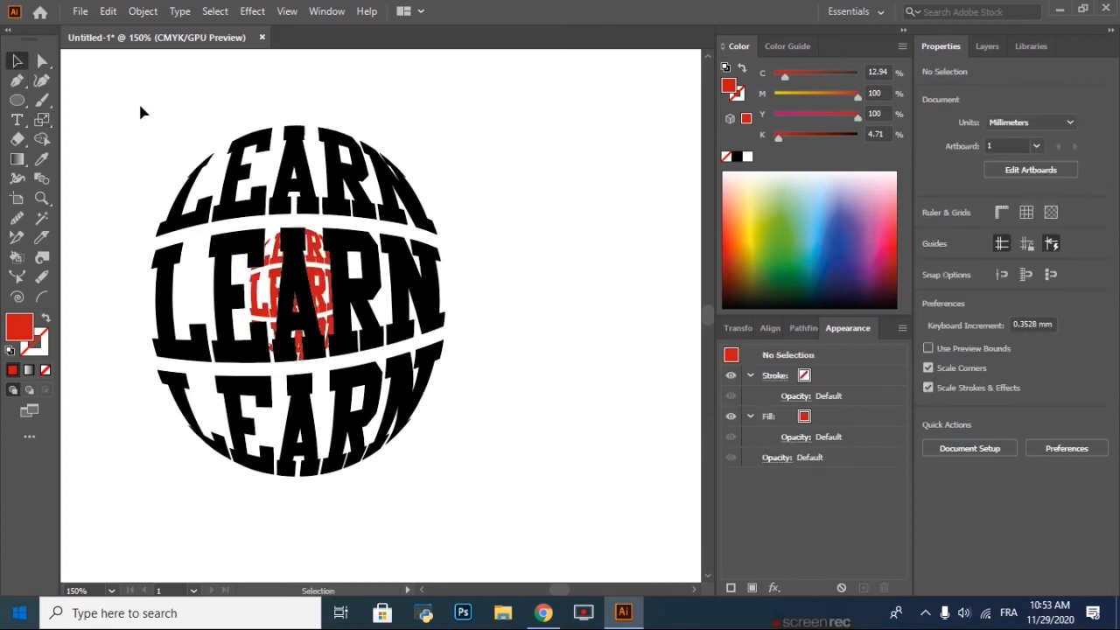
{"action": "left_click_drag", "start_coordinate": [143, 111], "coordinate": [511, 437]}
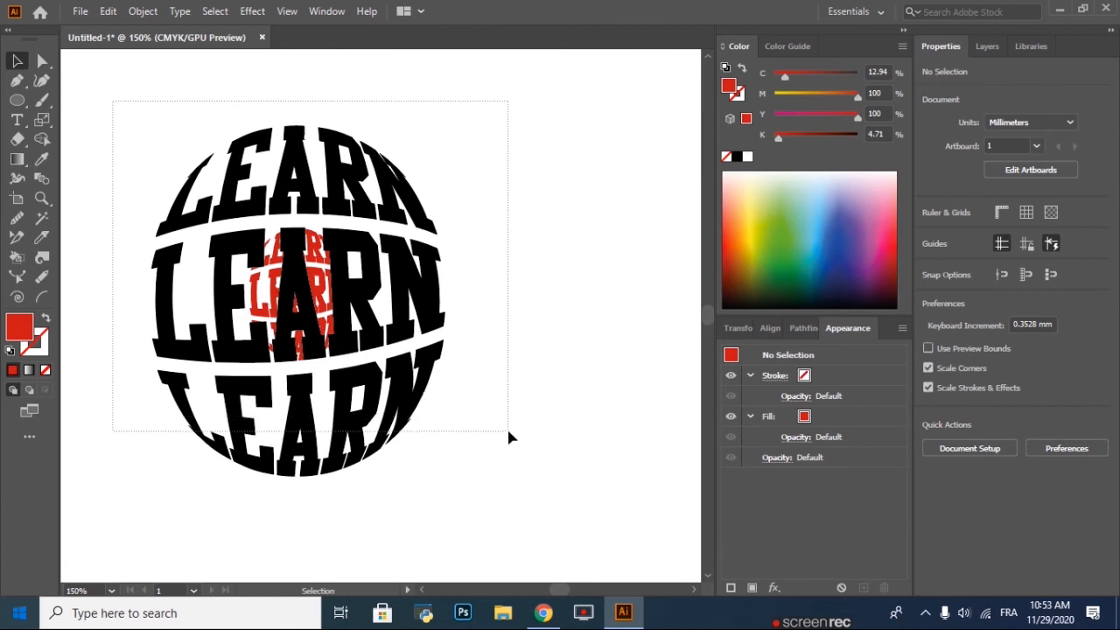
Set Blend Options to 200 Specified Steps and blend the large sphere into the red copy
{"action": "left_click", "coordinate": [144, 10]}
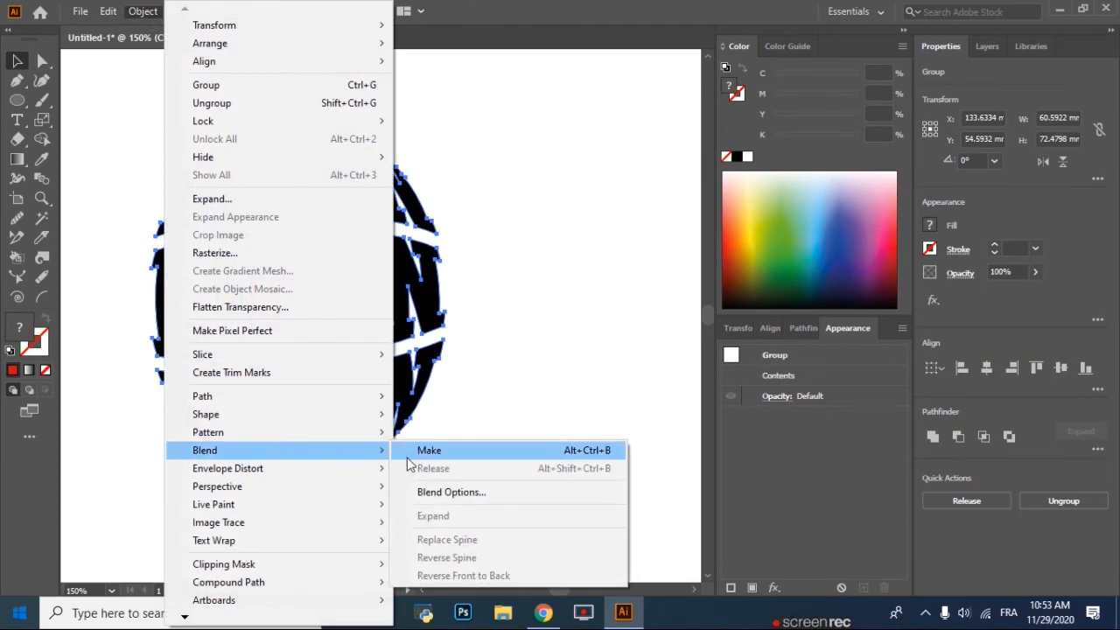
{"action": "left_click", "coordinate": [451, 492]}
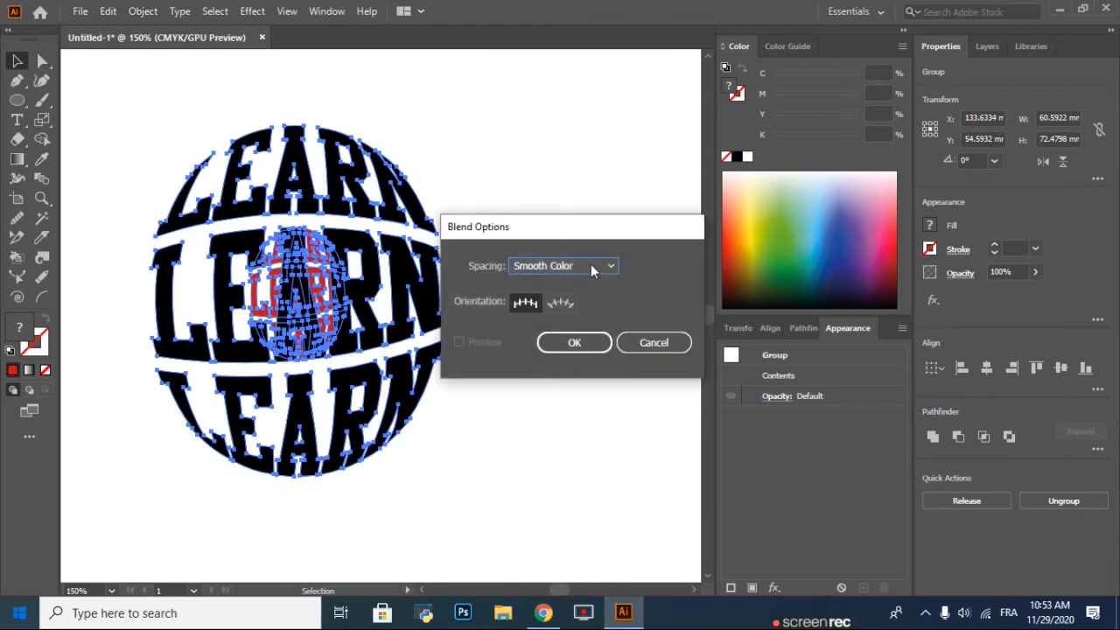
{"action": "left_click", "coordinate": [563, 266]}
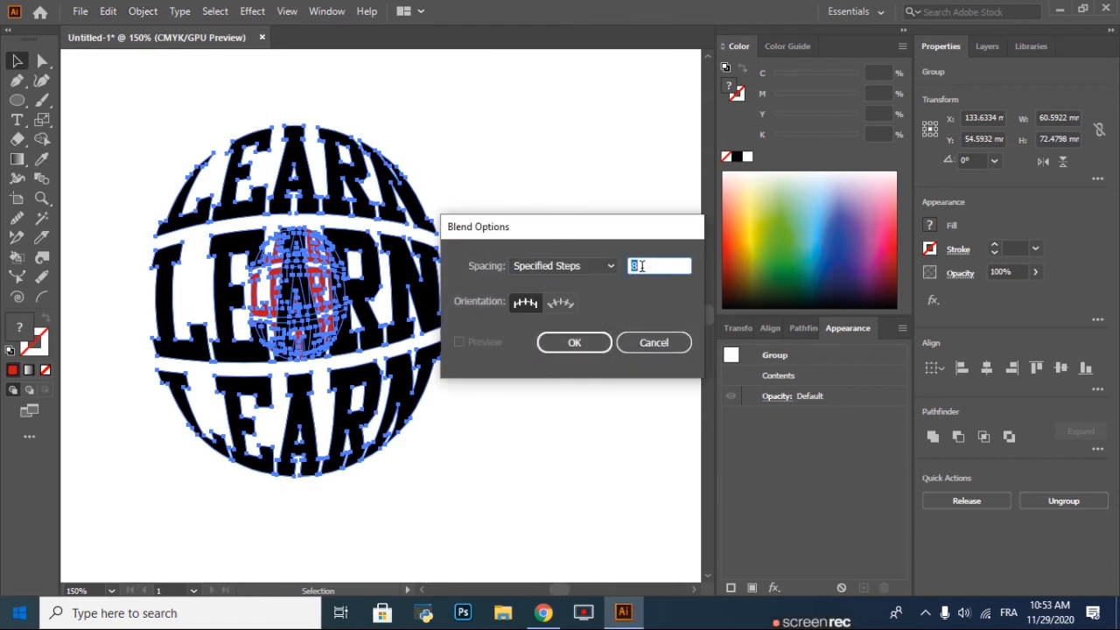
{"action": "type", "text": "200"}
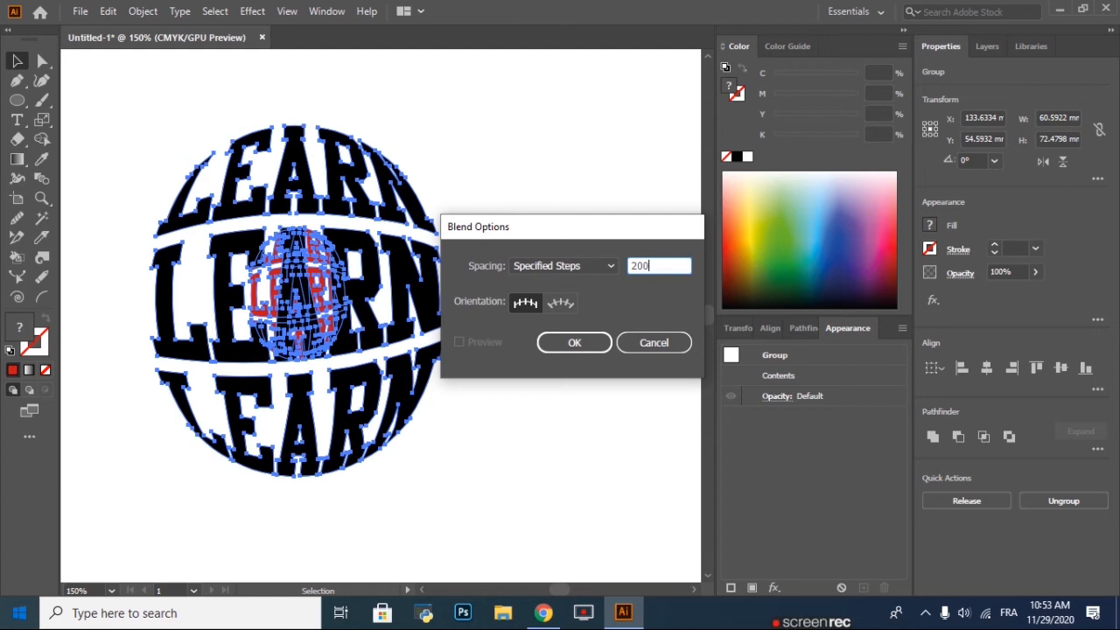
{"action": "left_click", "coordinate": [573, 341]}
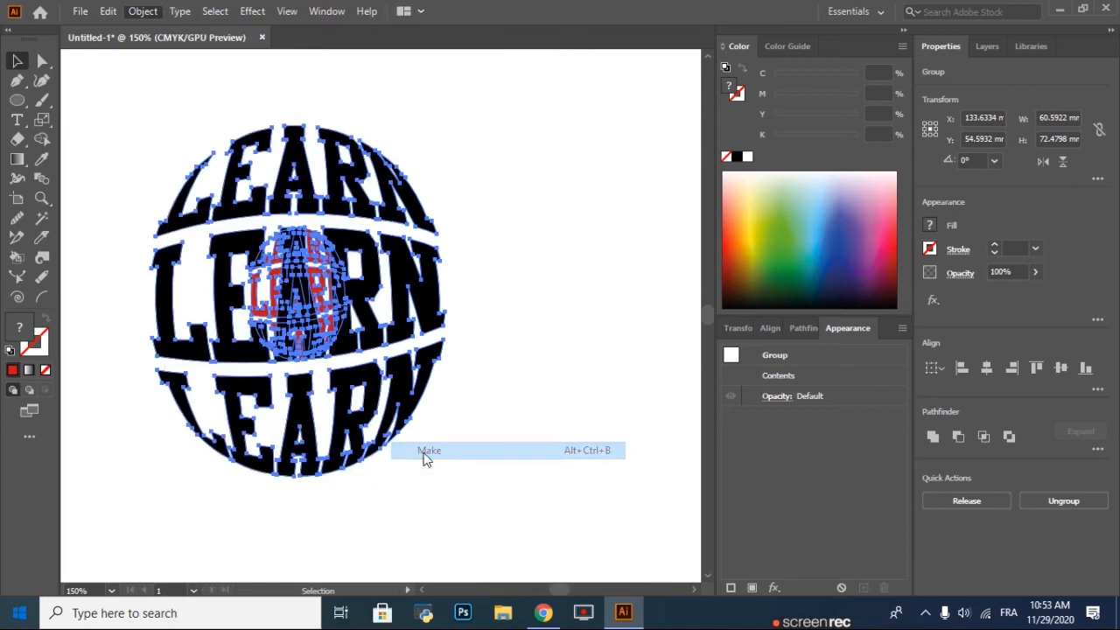
{"action": "left_click", "coordinate": [428, 450]}
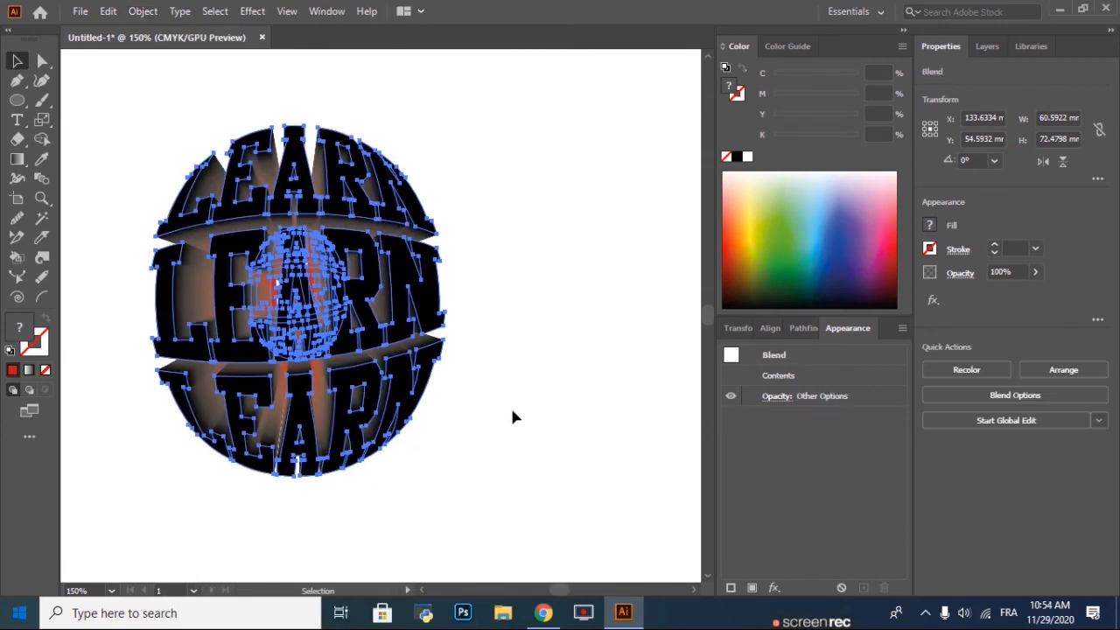
Deselect to view the finished 3D ball and show the Layers panel
{"action": "left_click", "coordinate": [577, 425]}
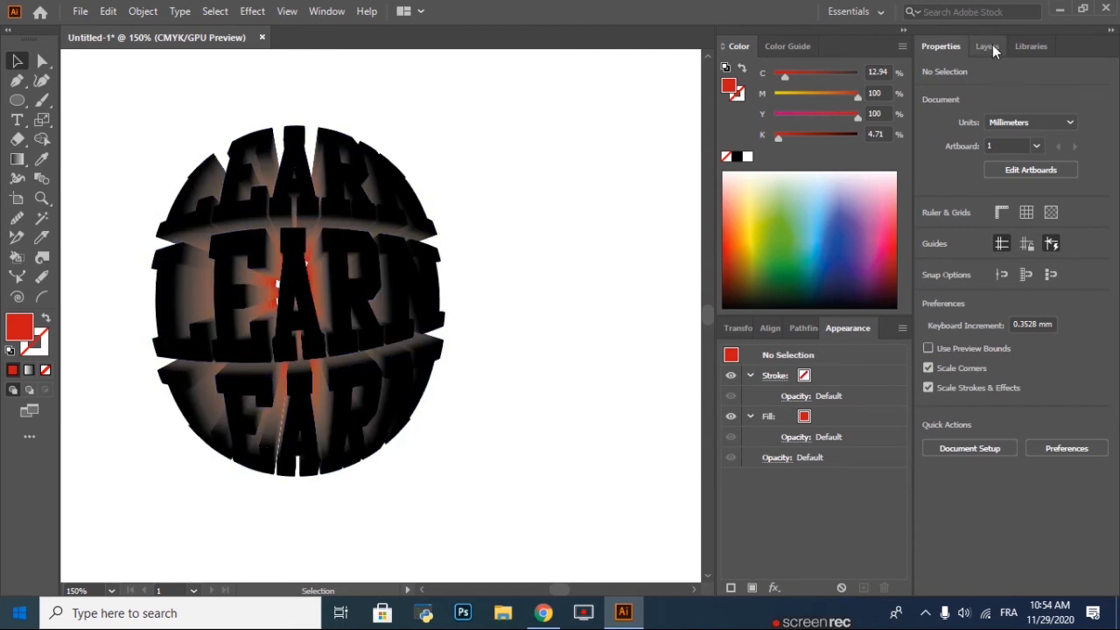
{"action": "left_click", "coordinate": [986, 46]}
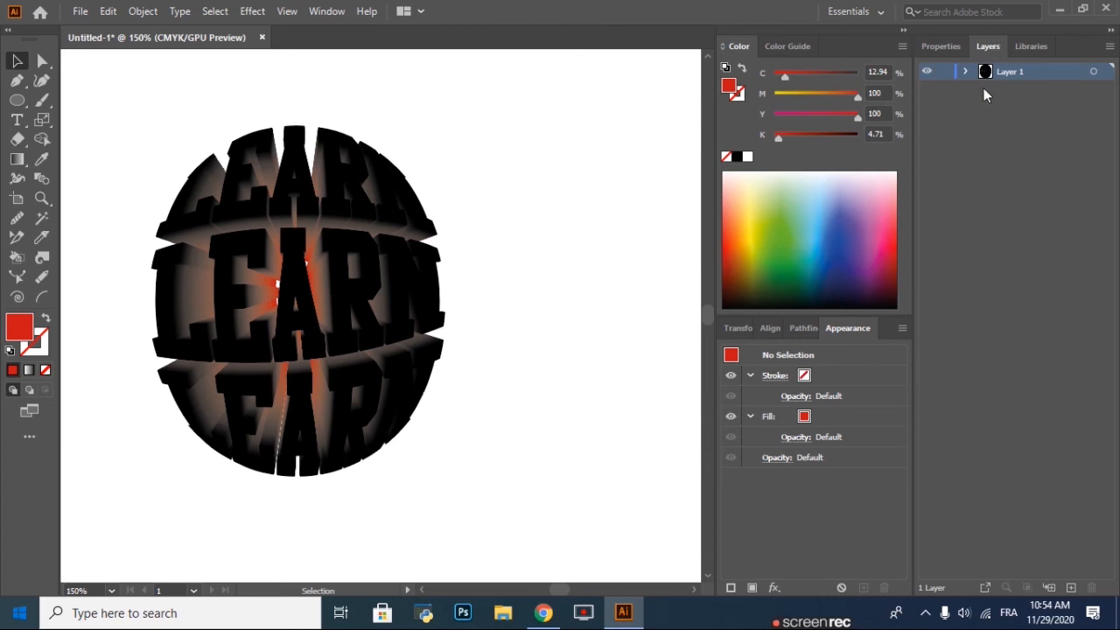